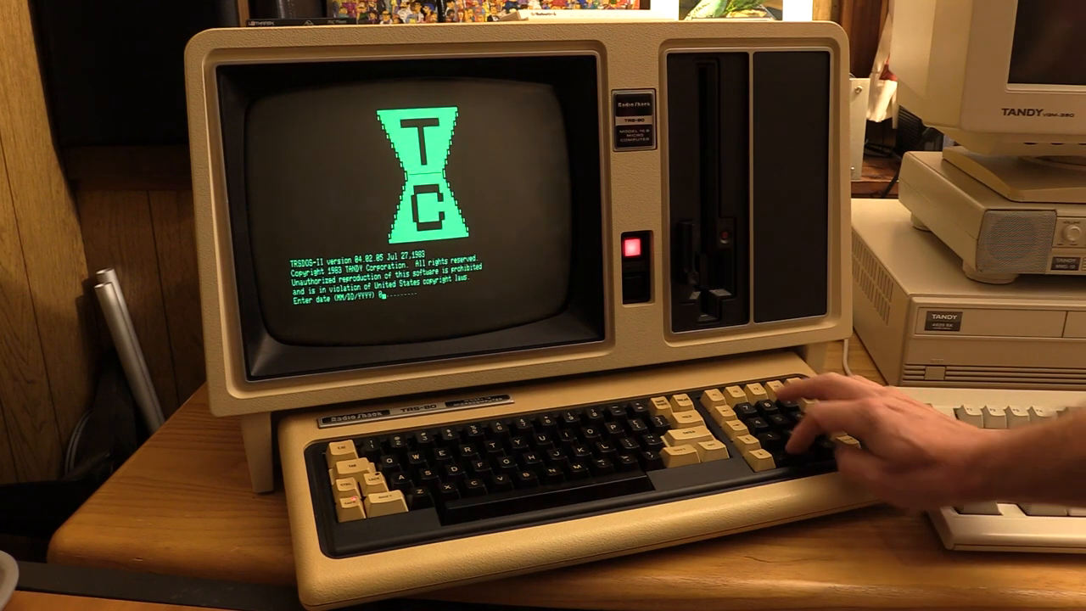
Enter the startup date 08/30/2022, turn the keyboard click off, and begin FORMAT
text(08/30/2022)
text(20.28)
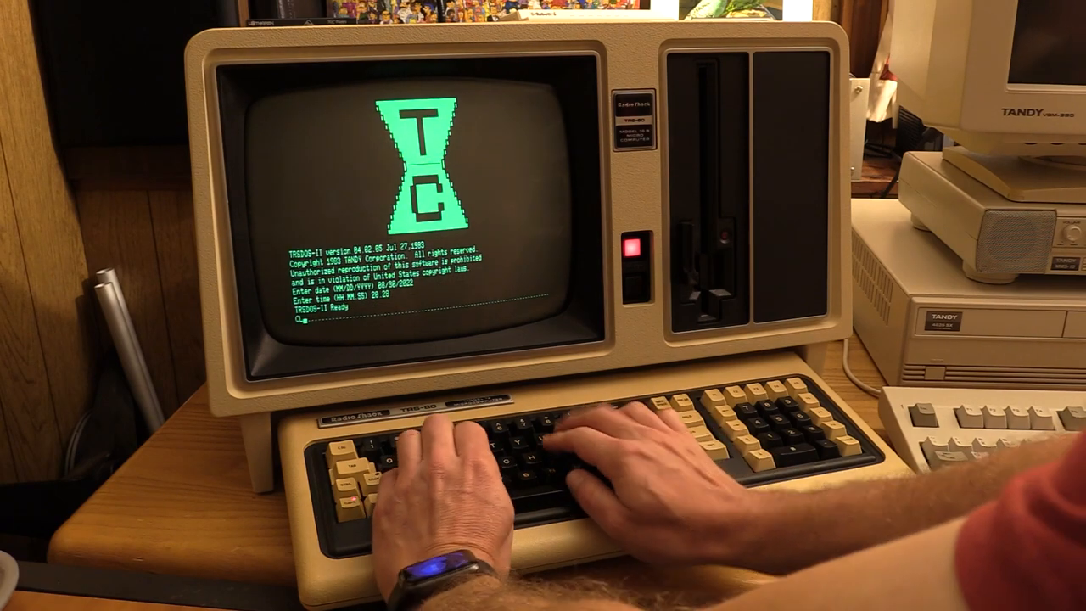
text(CLICK OFF)
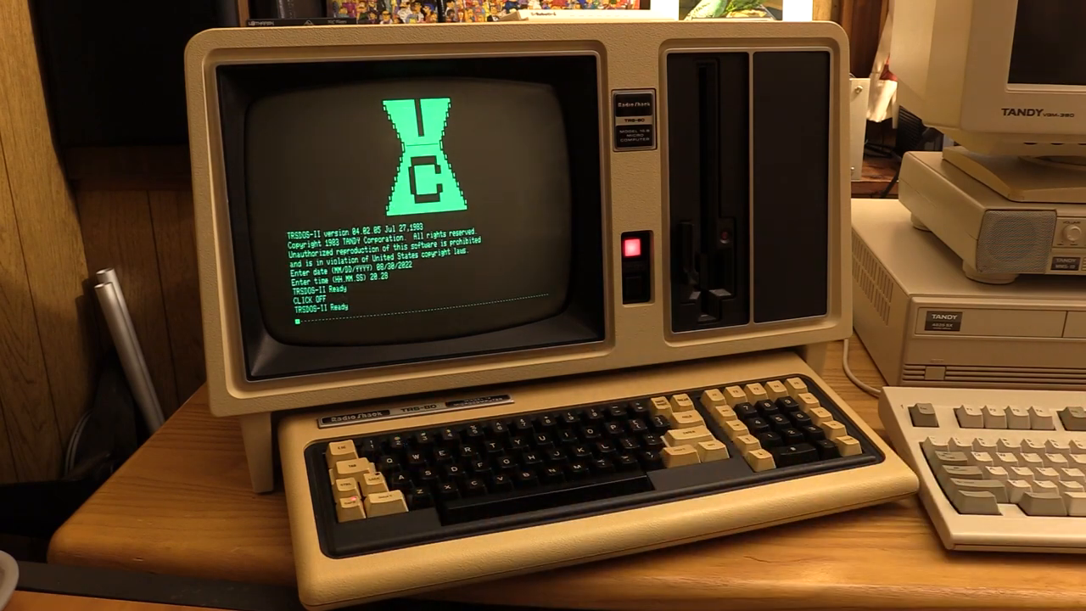
text(FORMAT 4)
text(306)
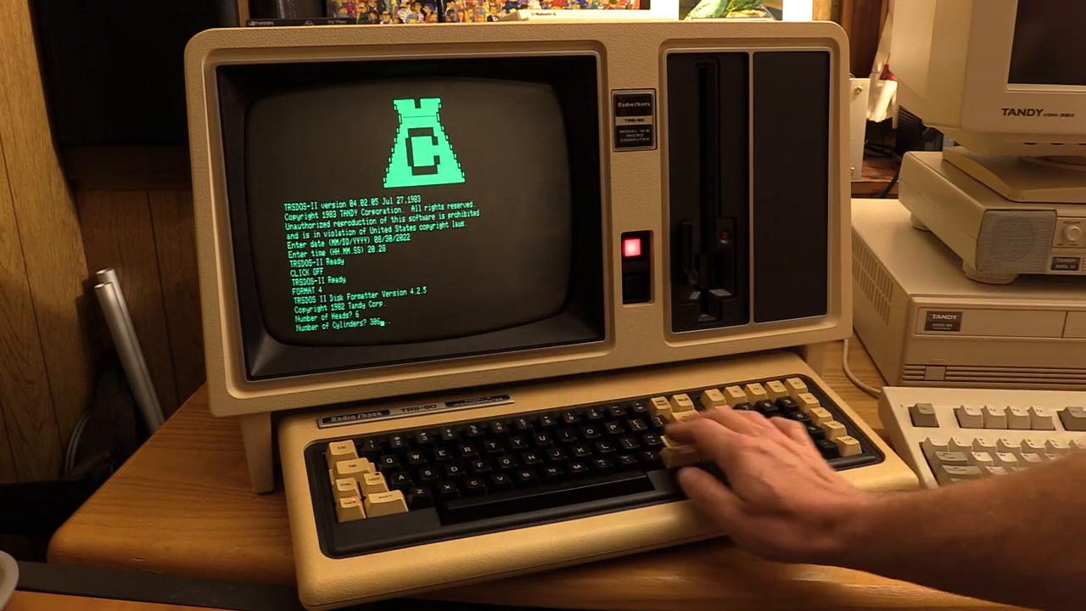
Confirm 306 cylinders as the last format setting for drive 4
key(enter)
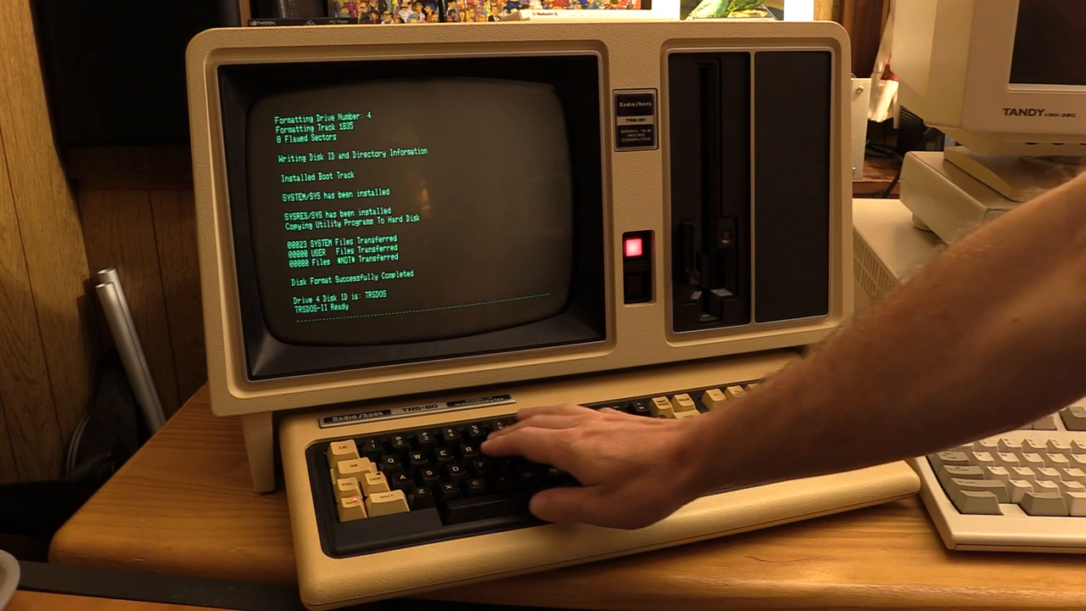
After FORMAT installs the system on drive 4, enter the TIME command
text(TIME)
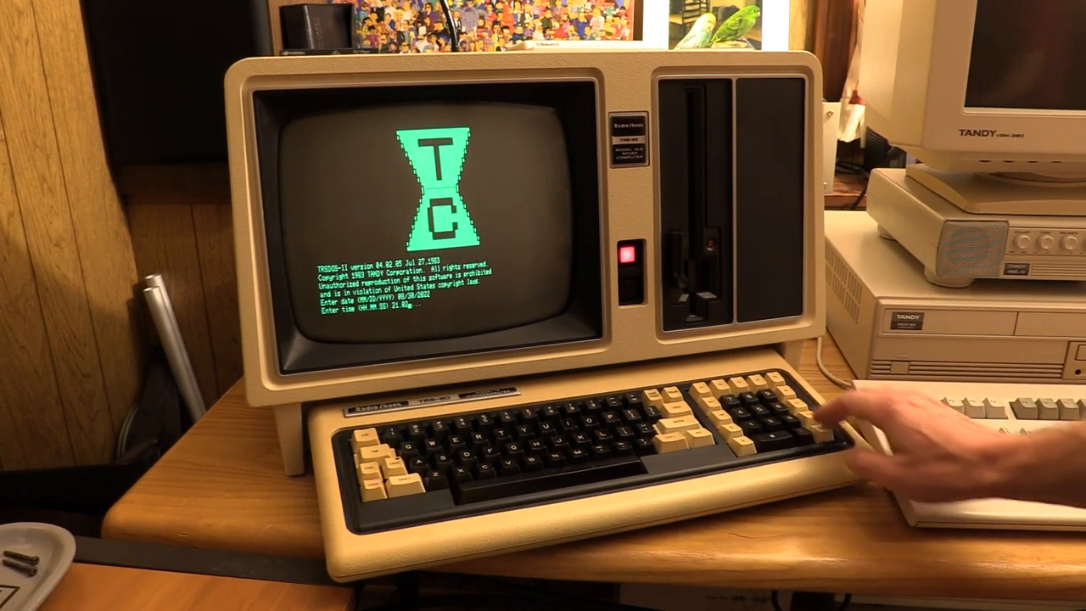
Confirm the startup time, list the system directory, and quit the terminal utility with Q
key(Return)
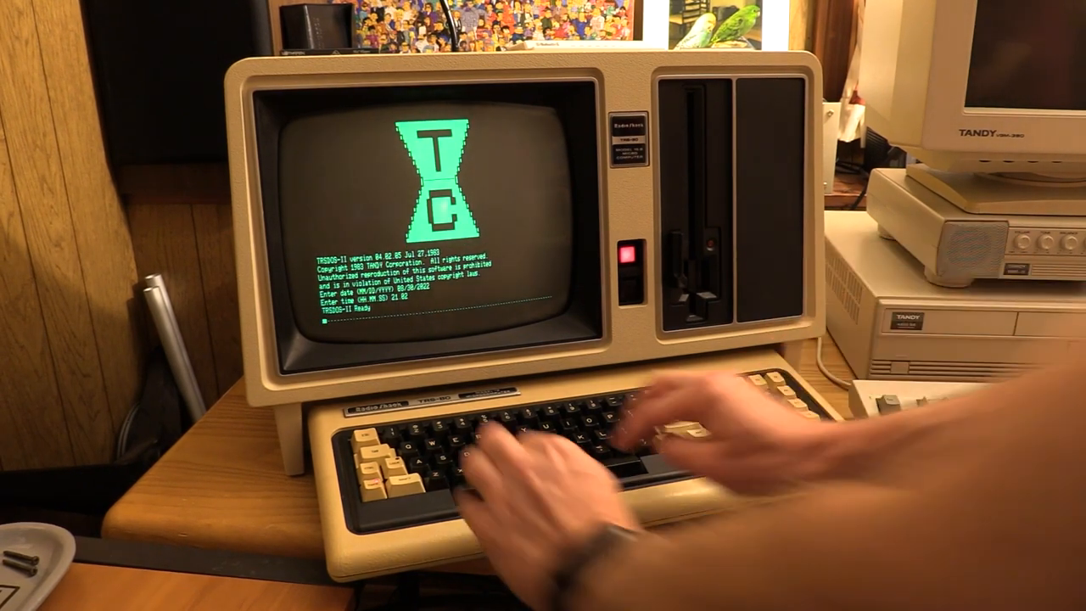
text(DIR SY)
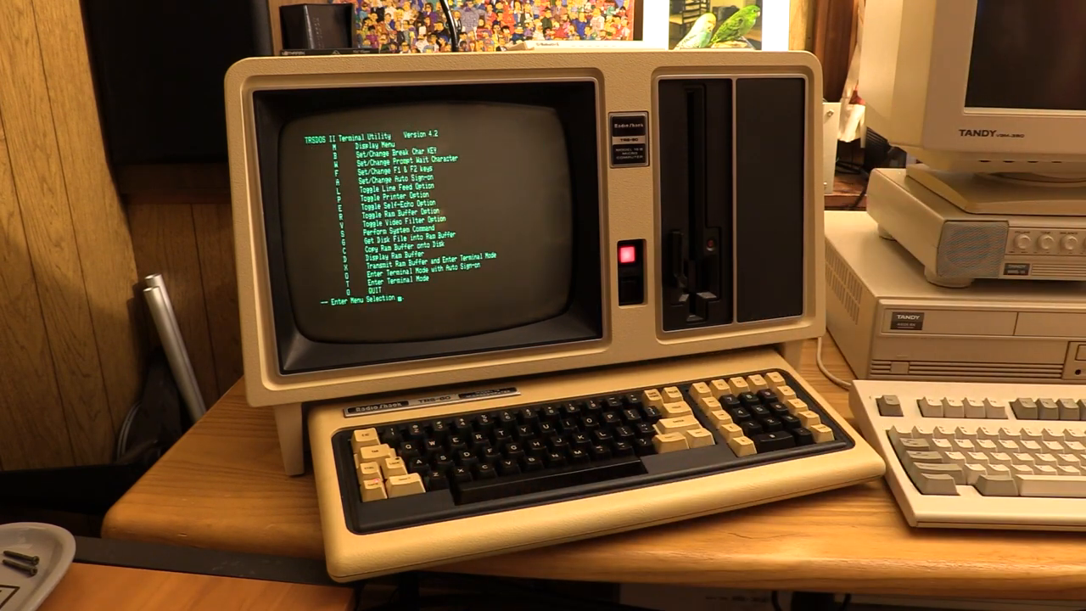
text(Q)
text(20 PRINT")
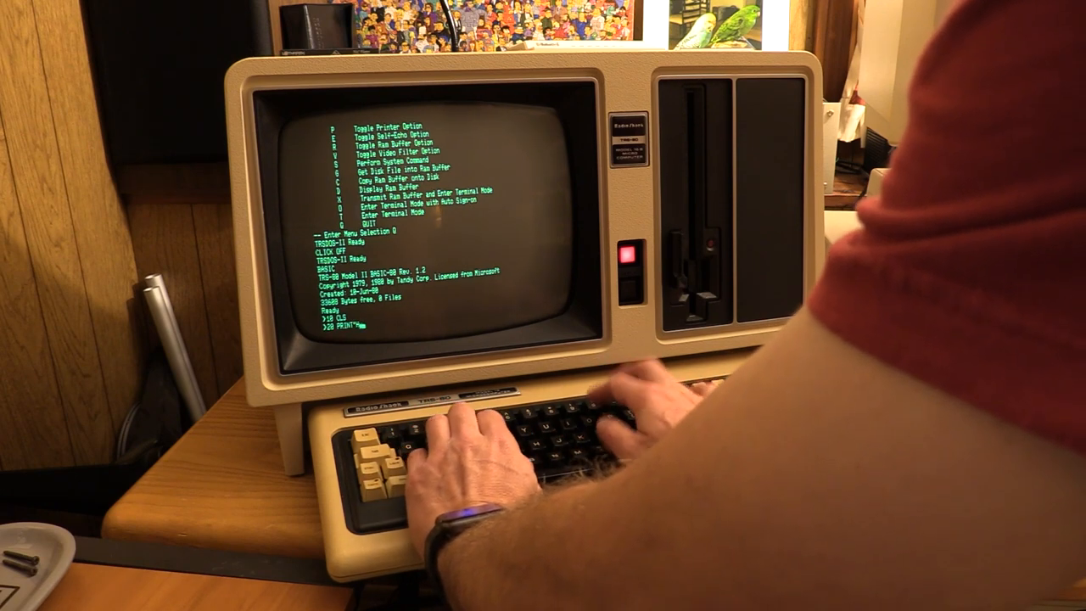
Type the "Hello, you rummy buzzard." loop program and save it as RUMMY/BAS
text(Hello,)
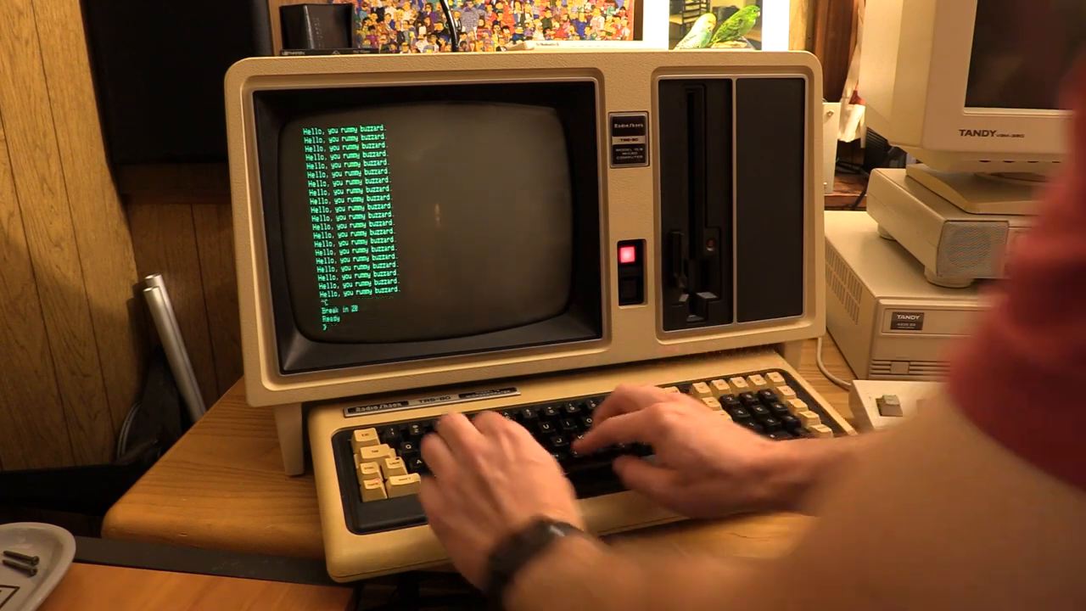
text(SAVE")
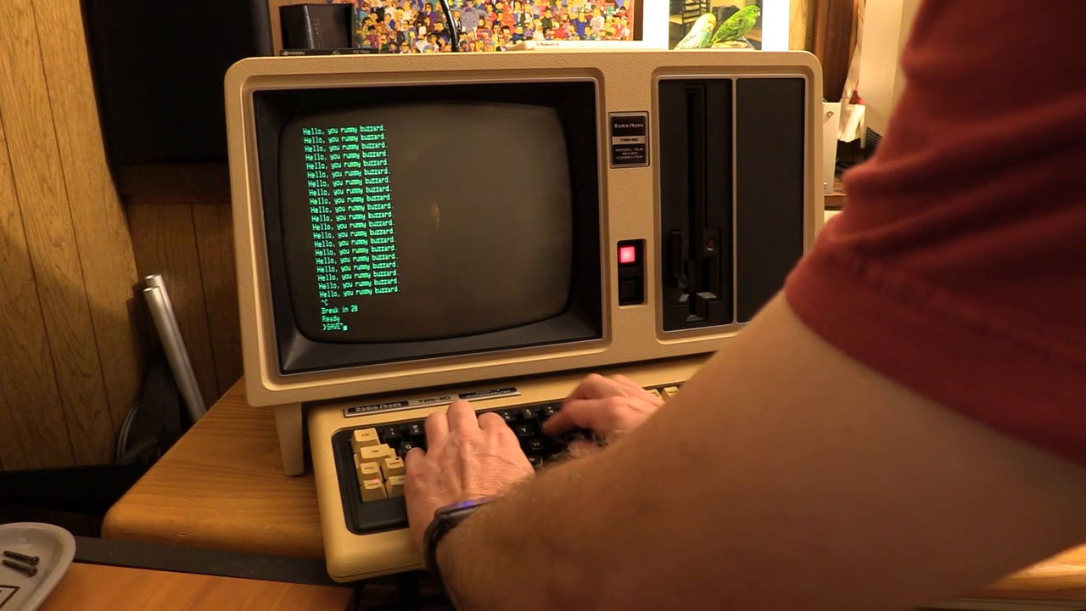
text(RUMMY/BAS)
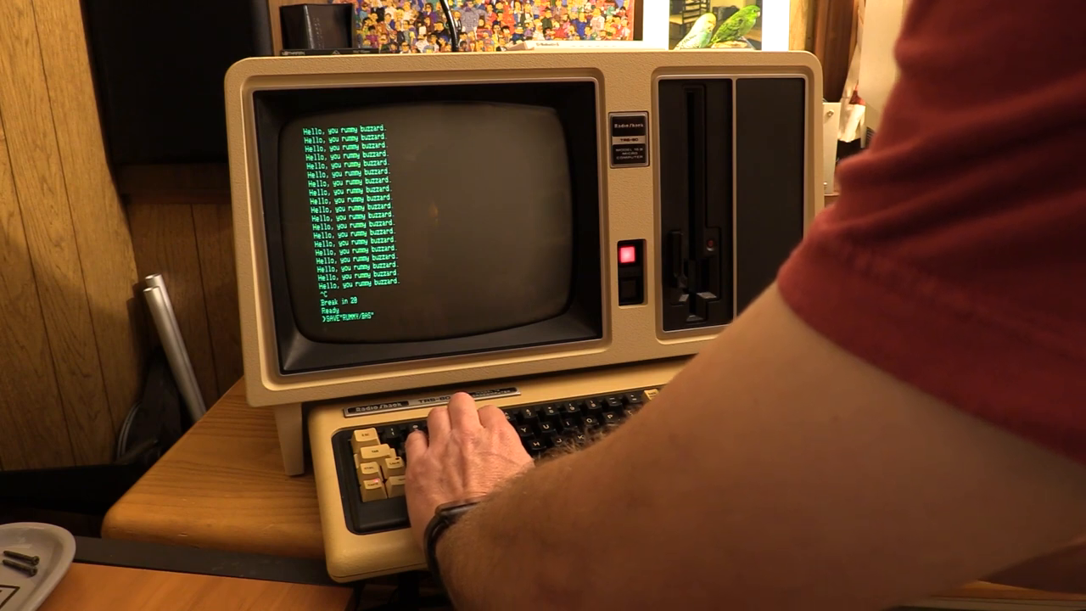
key(enter)
text(BASIC RUMMY/BAS)
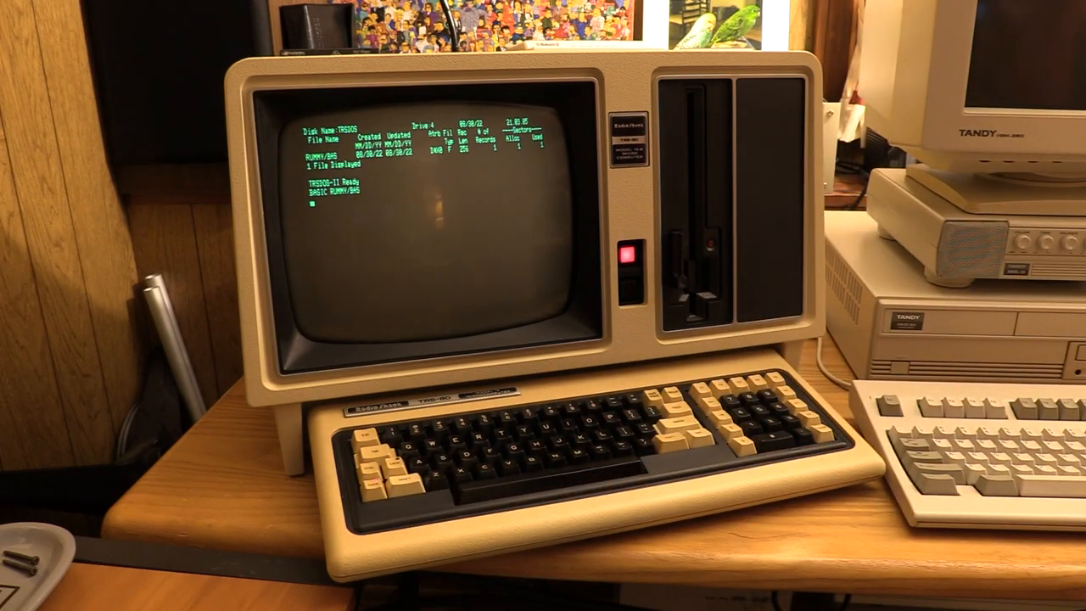
Launch BASIC with RUMMY/BAS, stop the greeting loop, and type SYSTEM
key(enter)
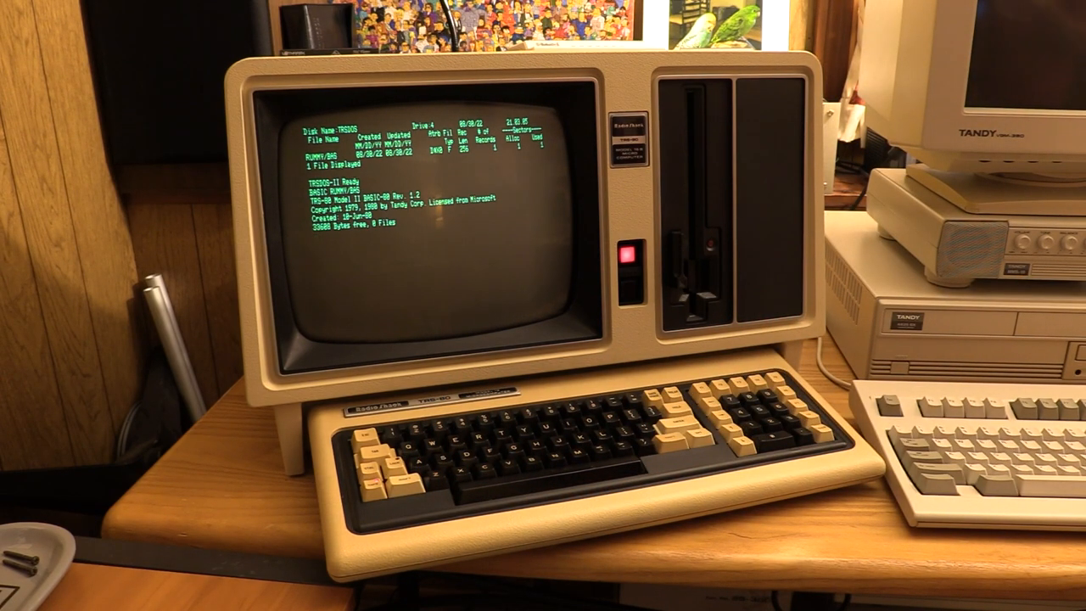
key(Enter)
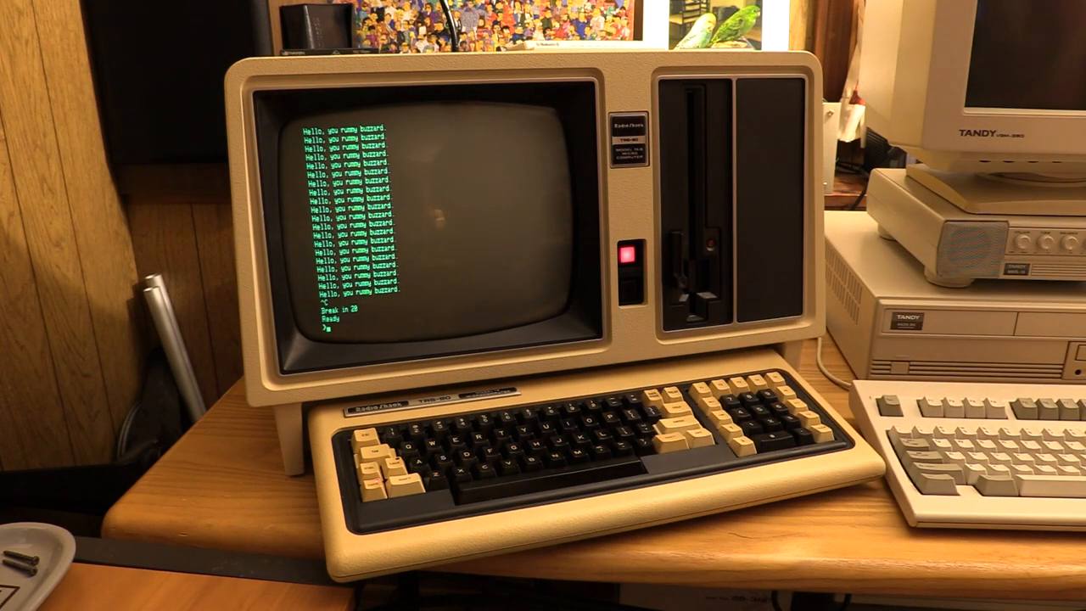
text(SYSTEM)
text(LIB)
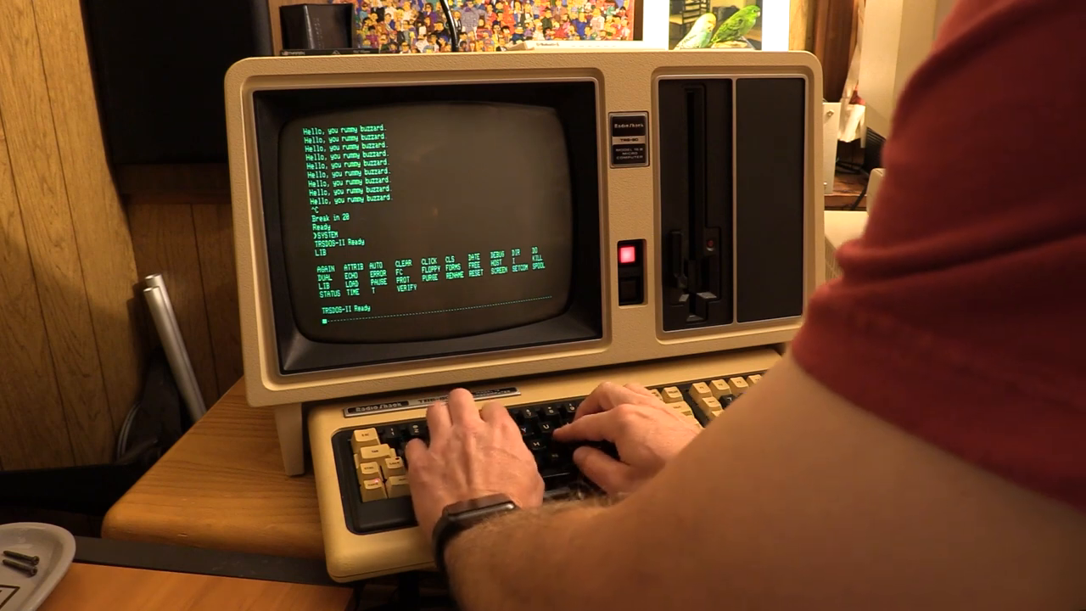
Run SETCOM and HELP STATUS, then list drive 4's files with DIR 4
text(SETCOM A=(9600,8,N,1)
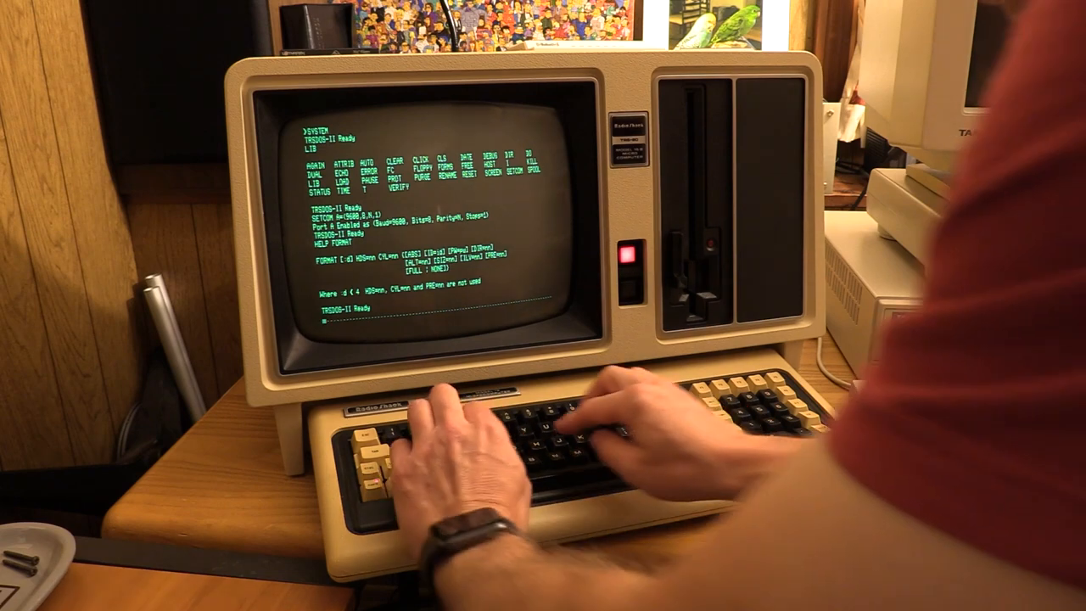
text(HELP STATUS)
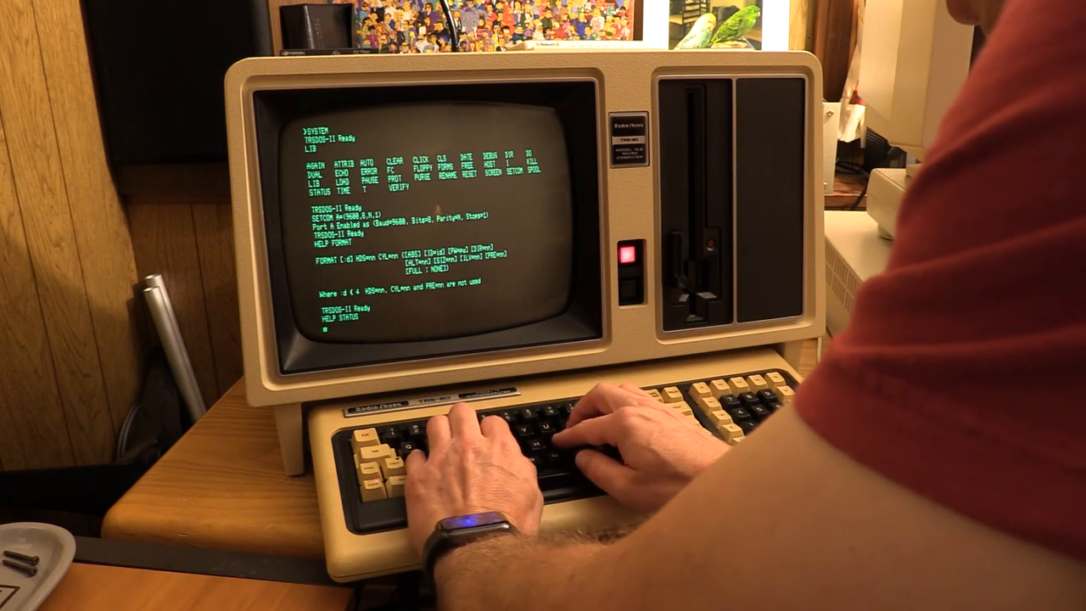
key(enter)
text(STATUS)
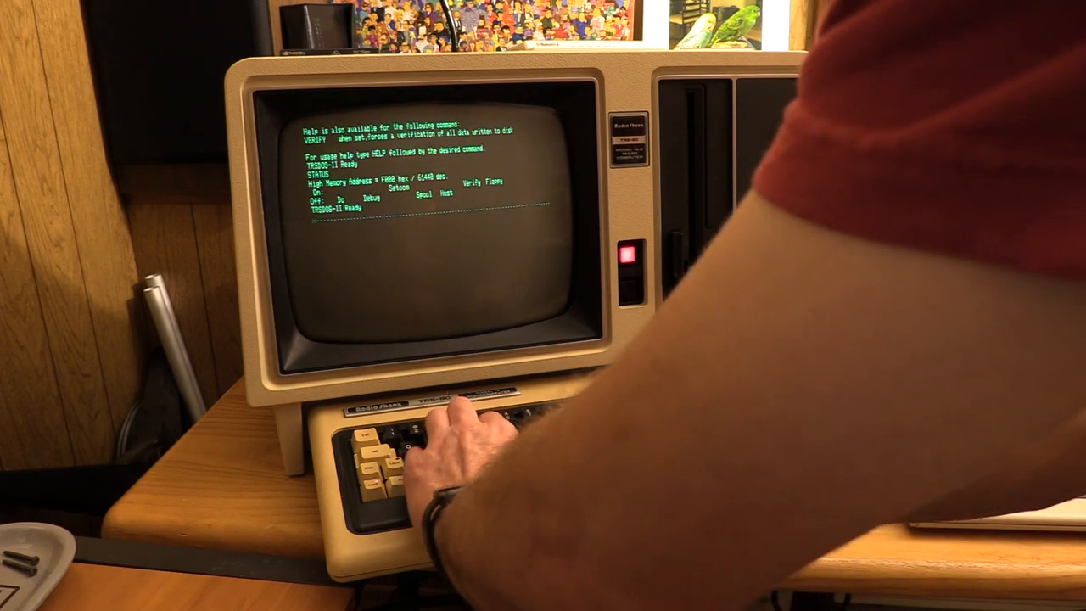
text(DIR 4)
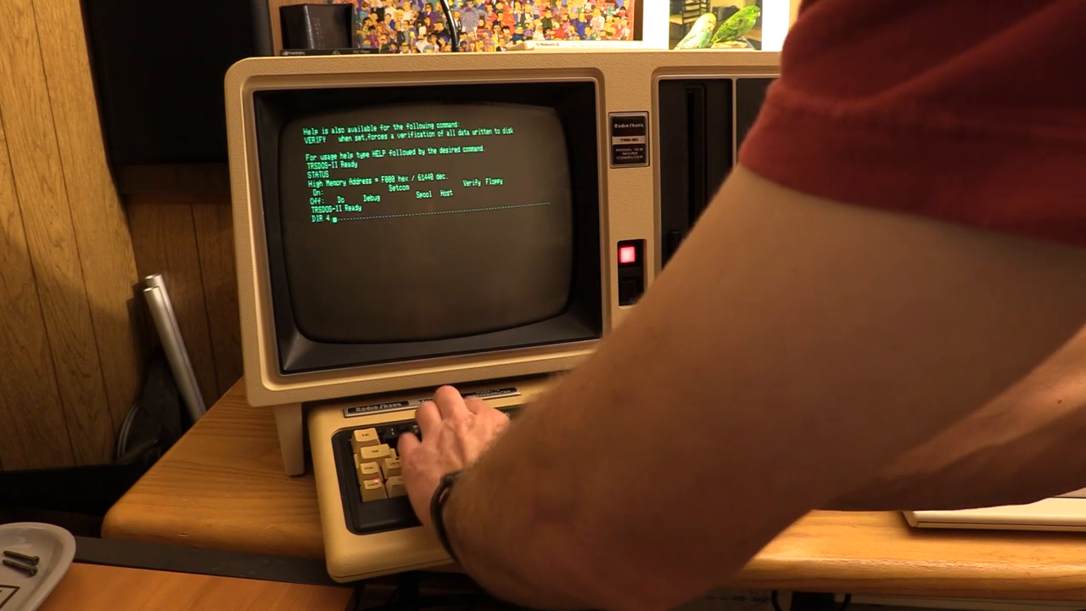
key(enter)
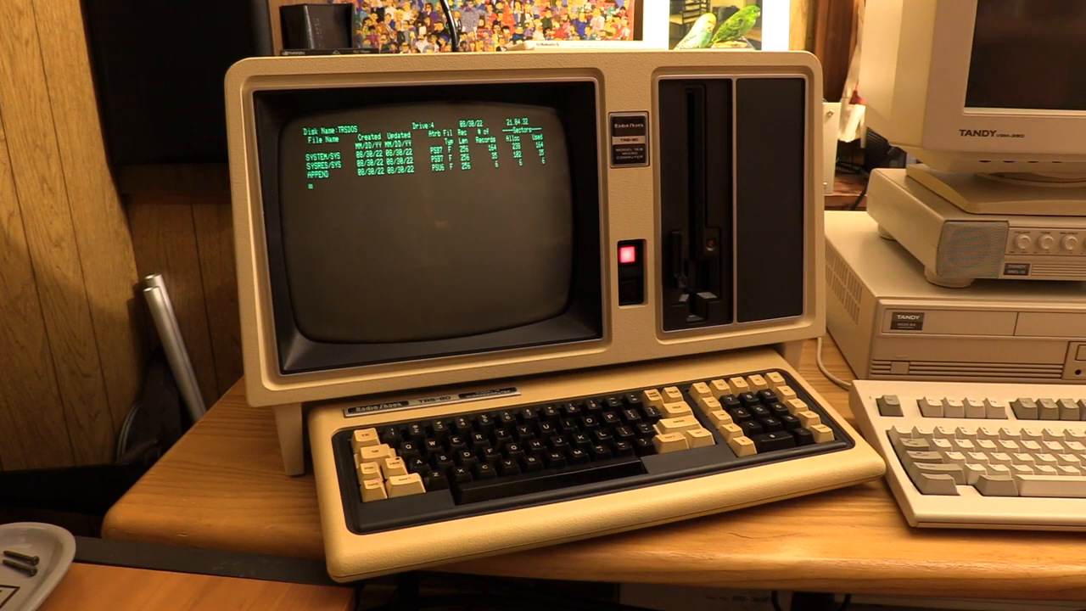